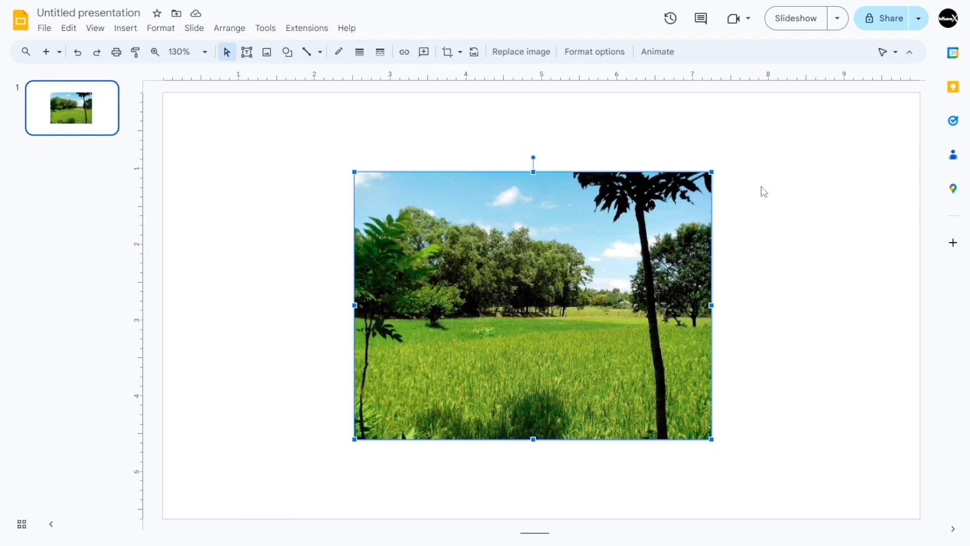
{"action": "mouse_move", "coordinate": [594, 252]}
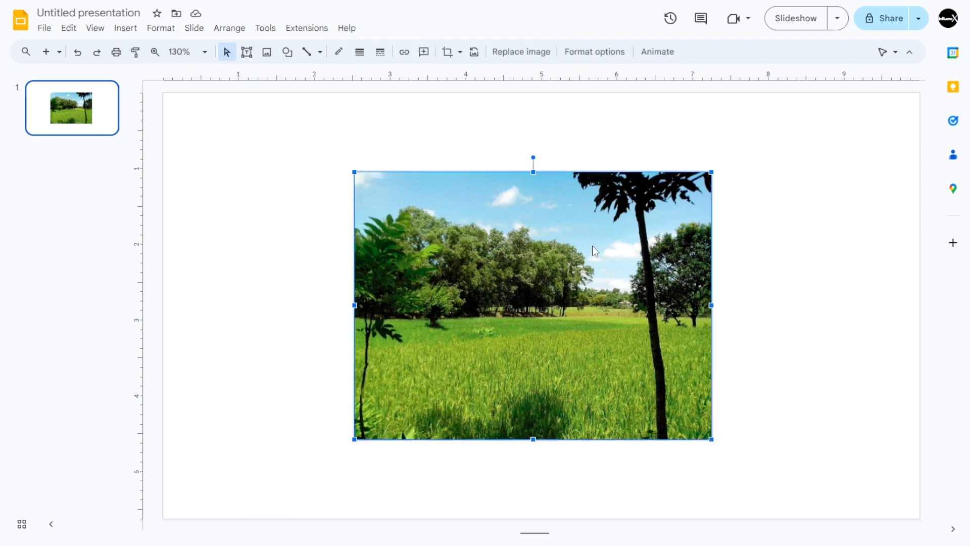
{"action": "mouse_move", "coordinate": [447, 51]}
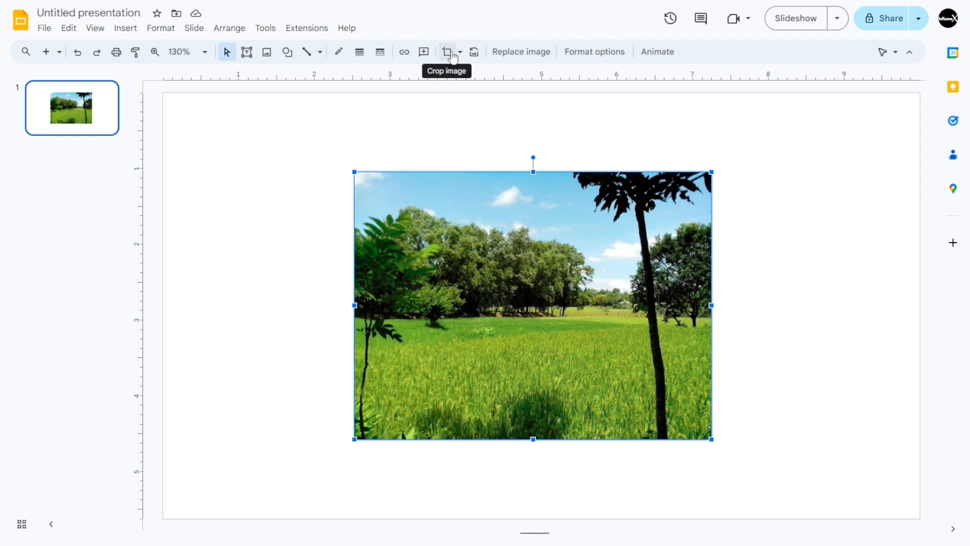
Mask the landscape photo with the Flowchart: Connector circle shape
{"action": "left_click", "coordinate": [448, 51]}
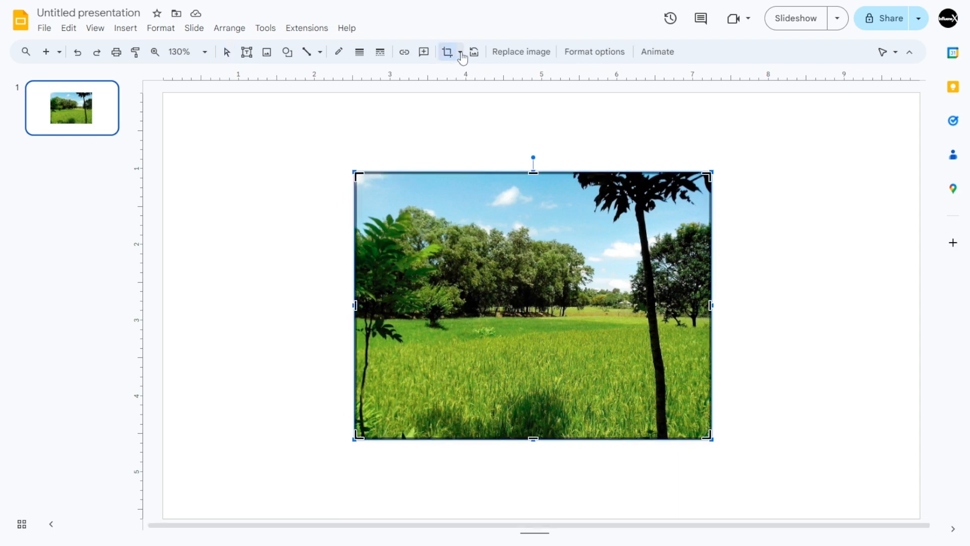
{"action": "left_click", "coordinate": [472, 52]}
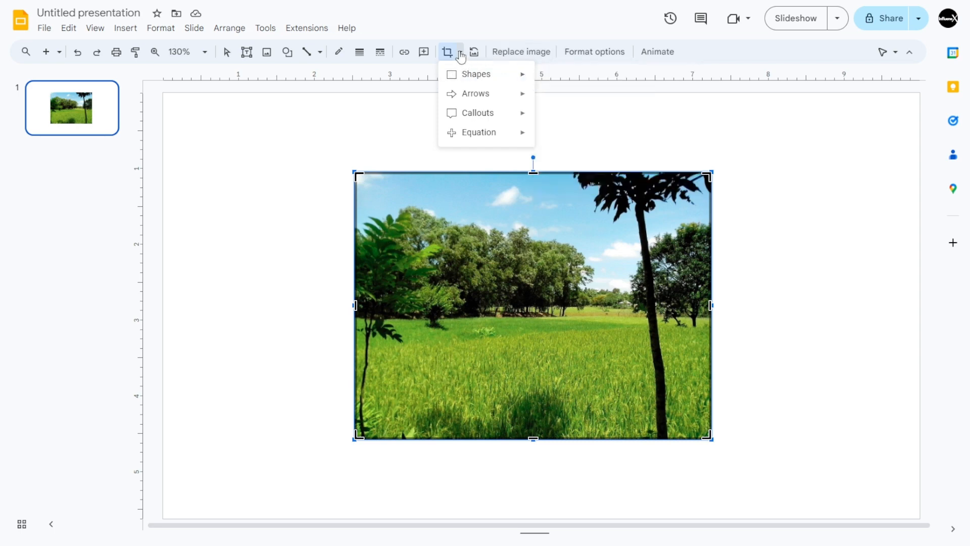
{"action": "left_click", "coordinate": [475, 73]}
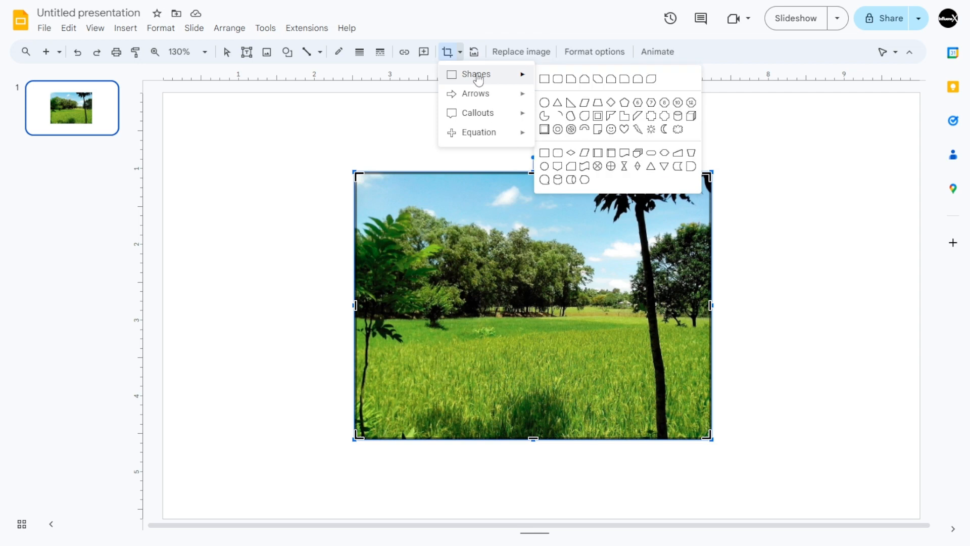
{"action": "mouse_move", "coordinate": [558, 102]}
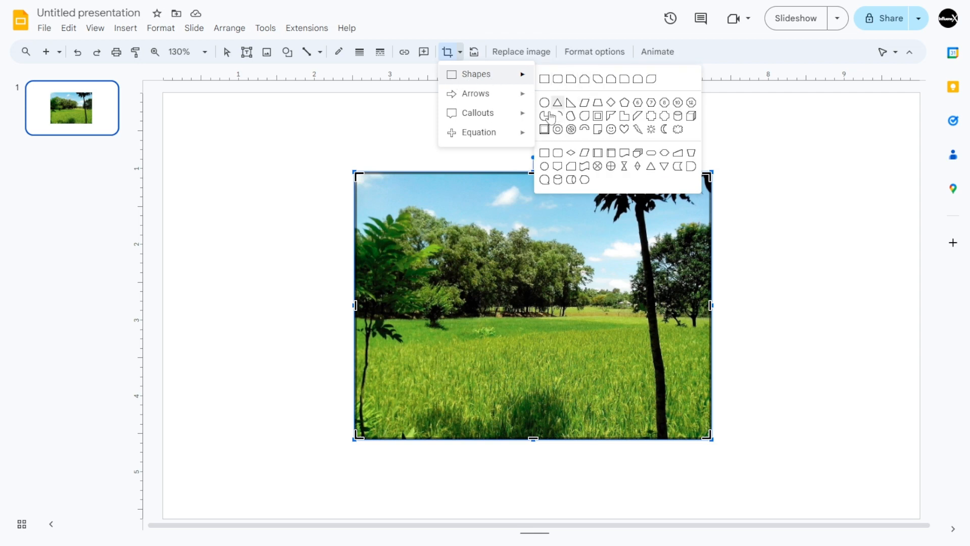
{"action": "mouse_move", "coordinate": [545, 167]}
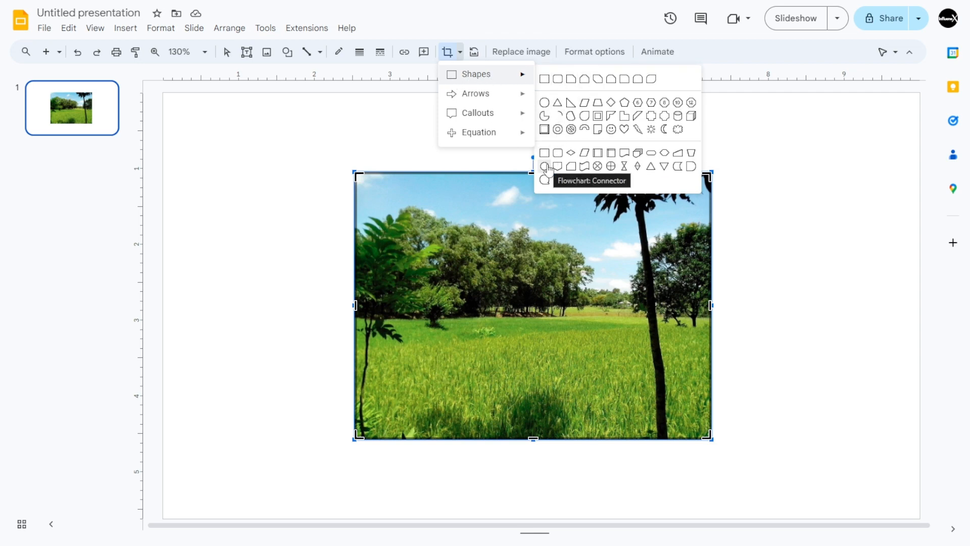
{"action": "left_click", "coordinate": [543, 102]}
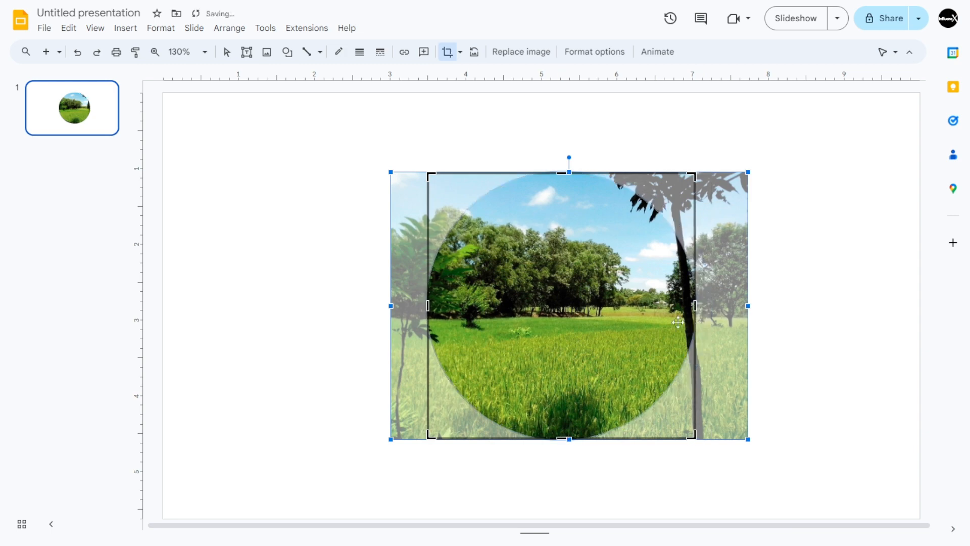
{"action": "mouse_move", "coordinate": [650, 280]}
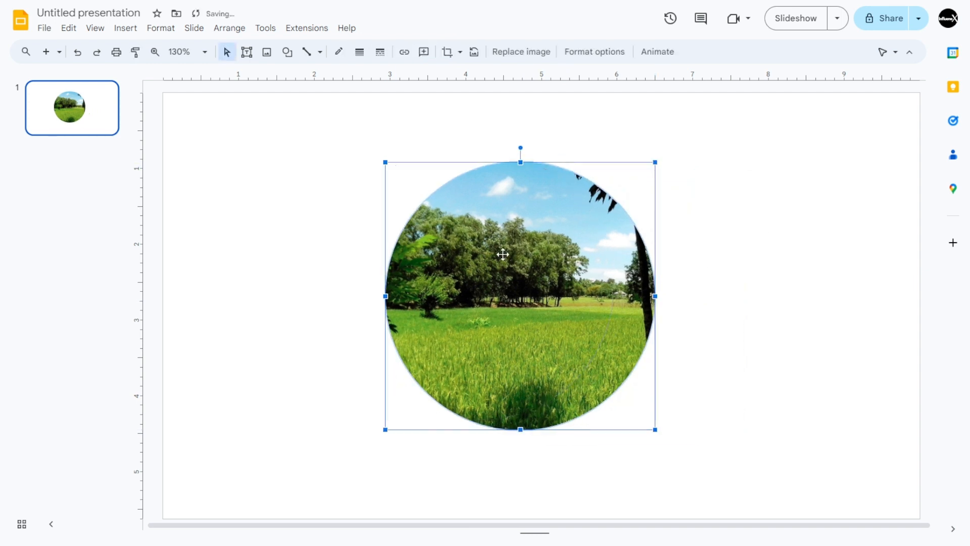
Finalize the circular crop by deselecting the photo
{"action": "left_click", "coordinate": [680, 251]}
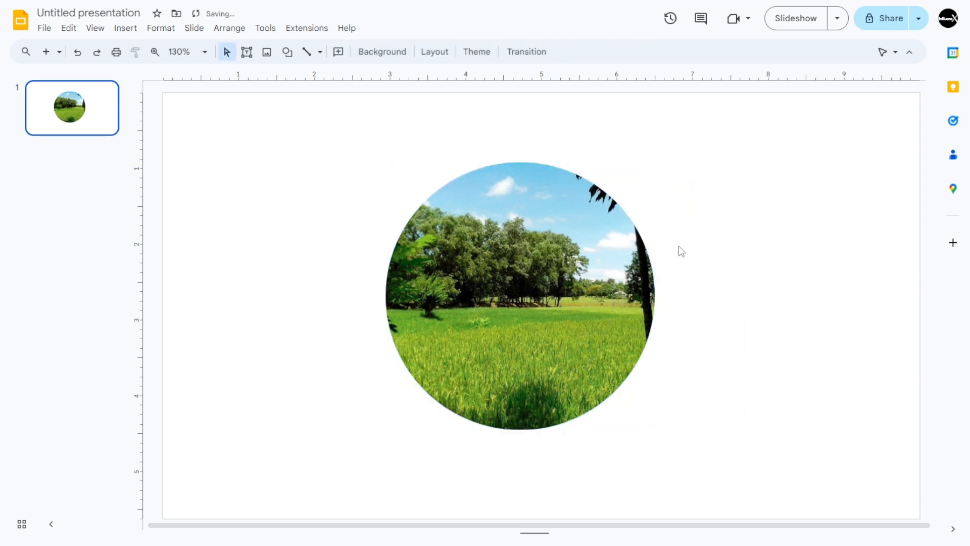